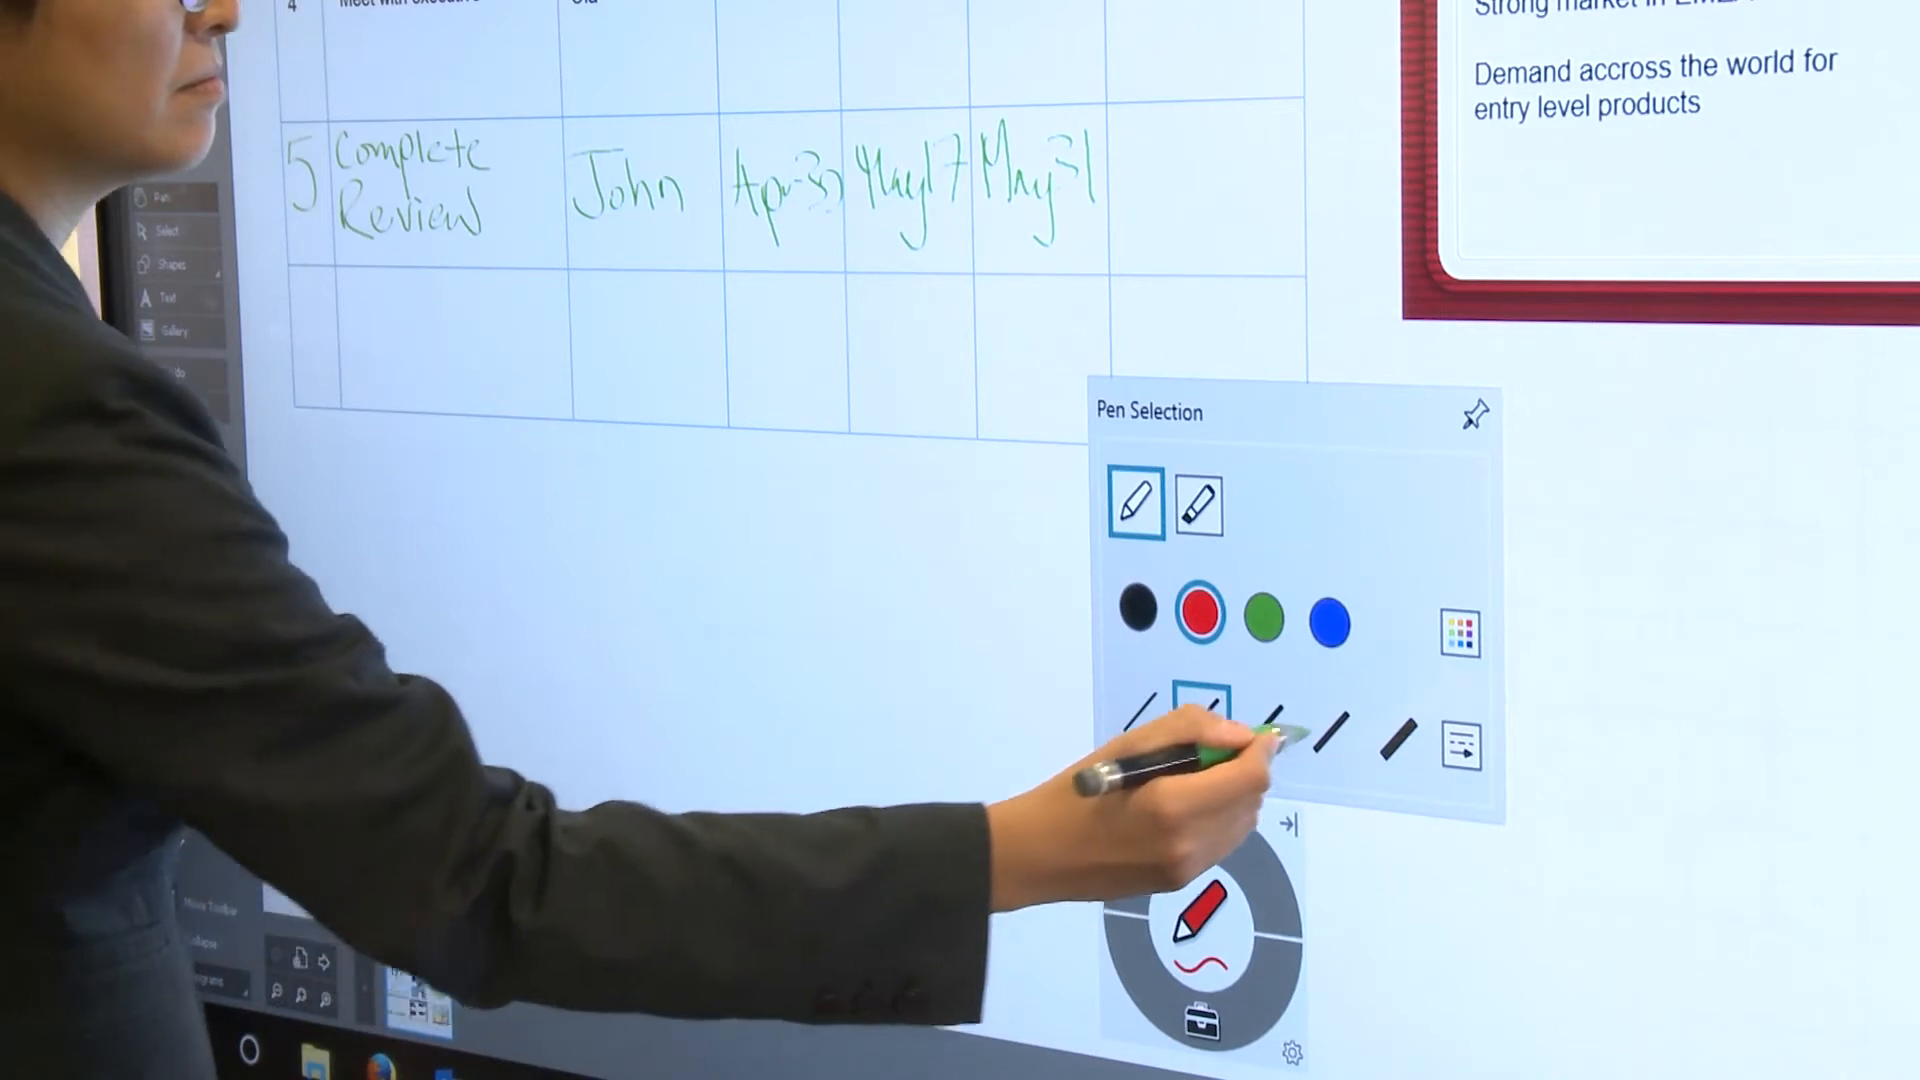
Set the SMART Ink pen to red with a thicker line width.
{"action": "left_click", "coordinate": [1394, 744]}
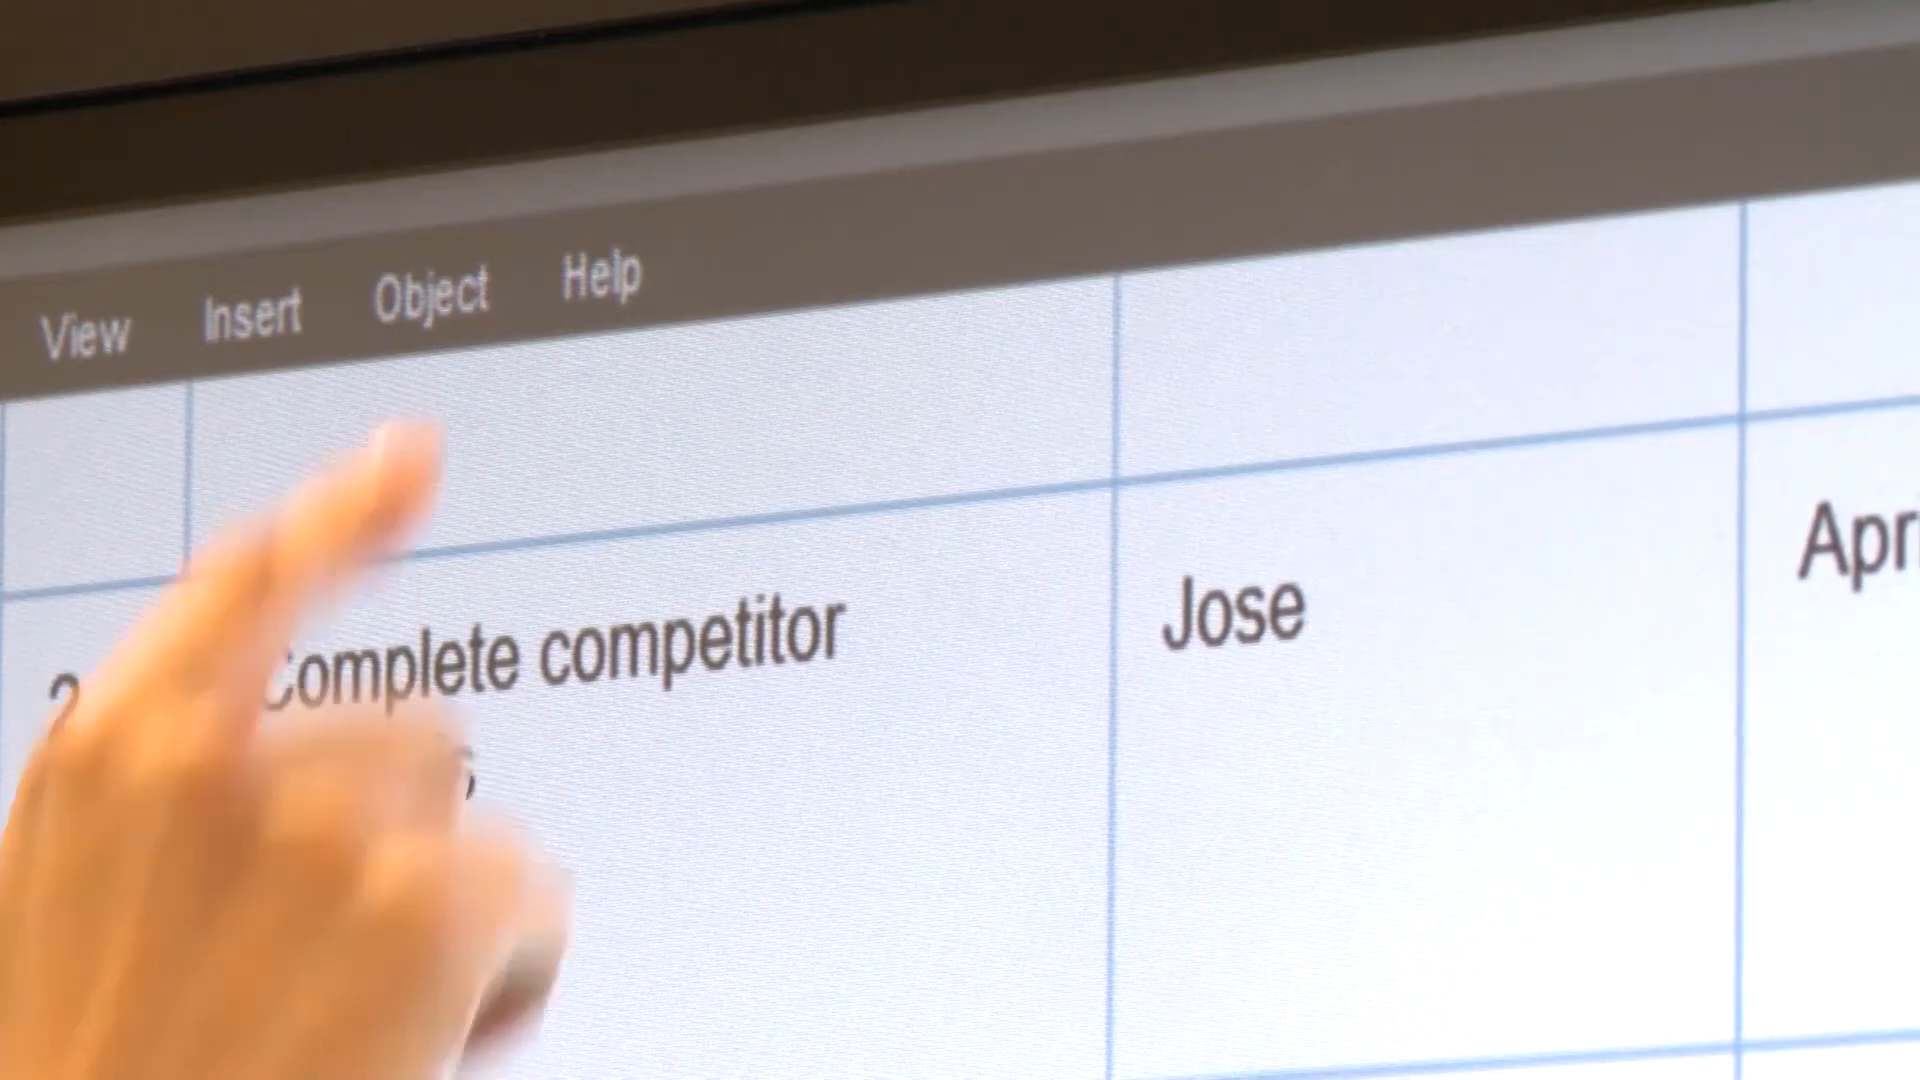
Show the Help menu with its contents and product information options.
{"action": "left_click", "coordinate": [598, 290]}
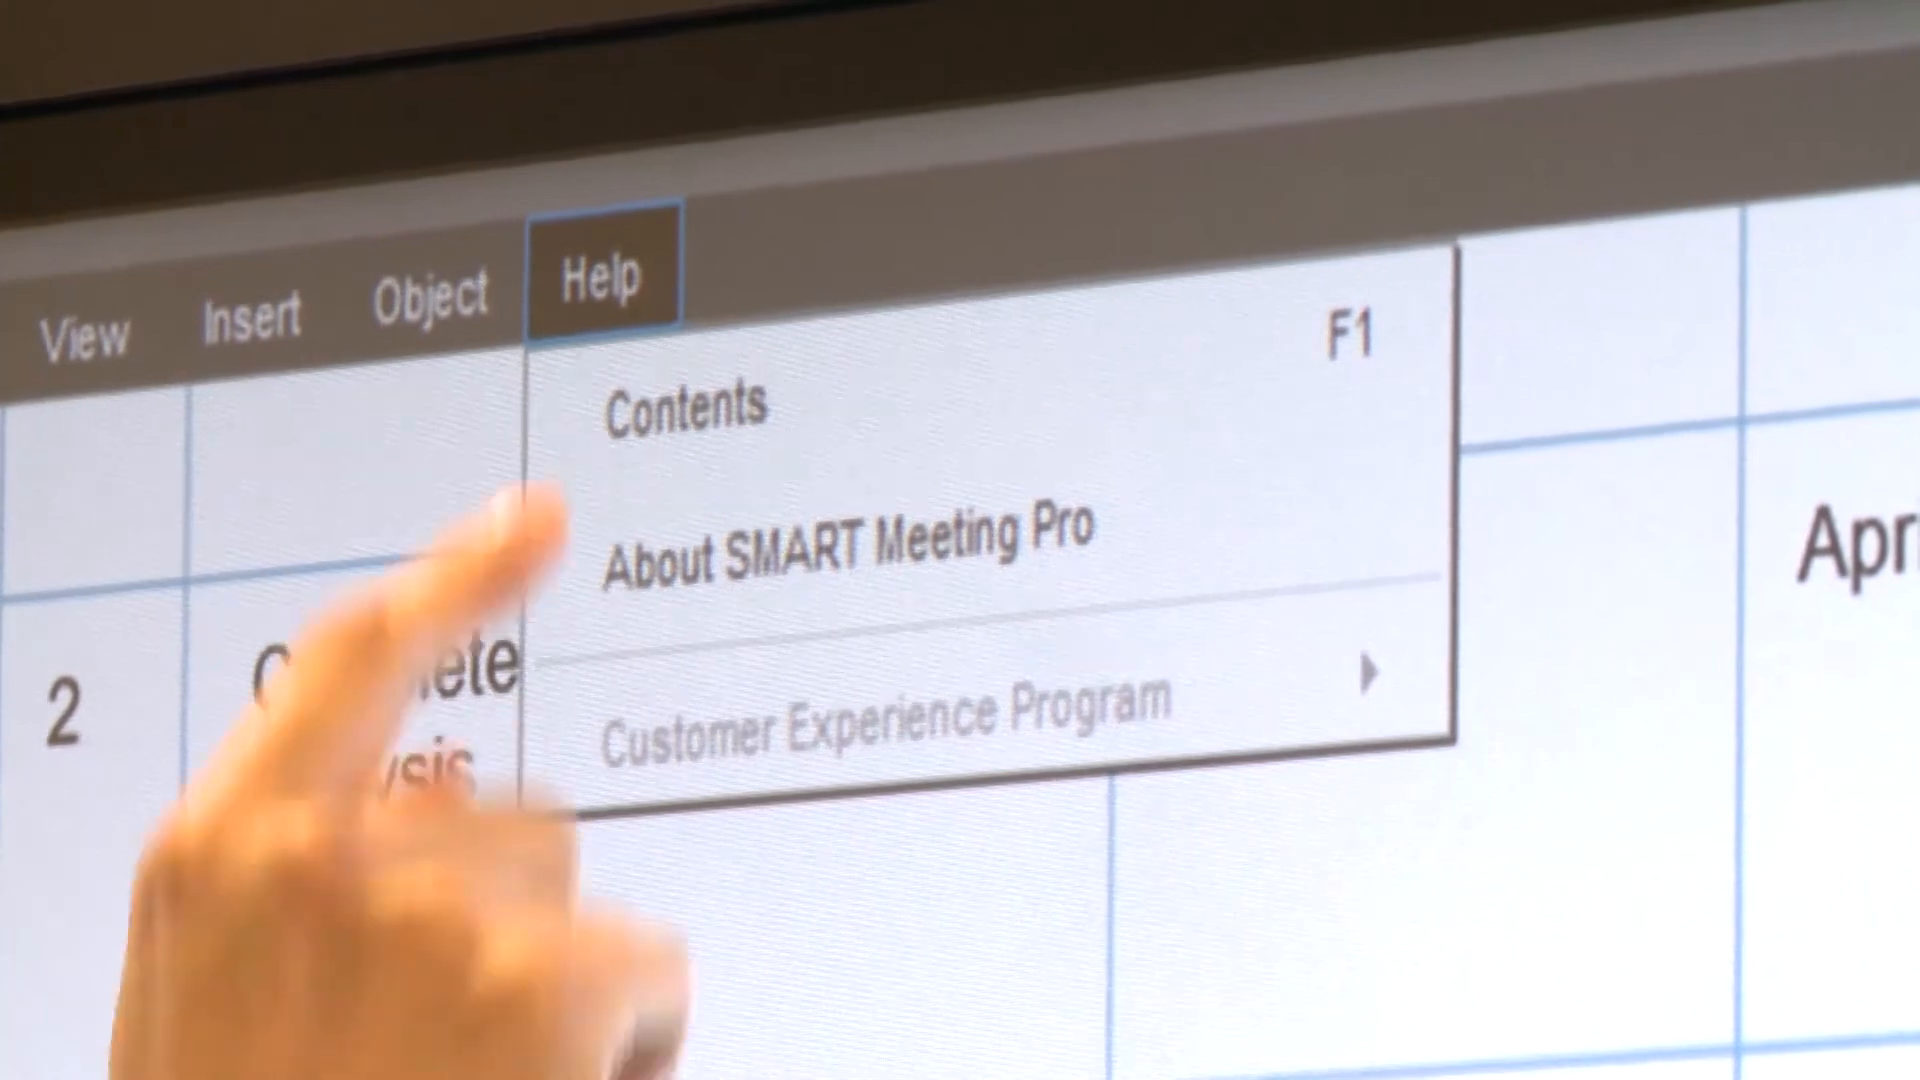